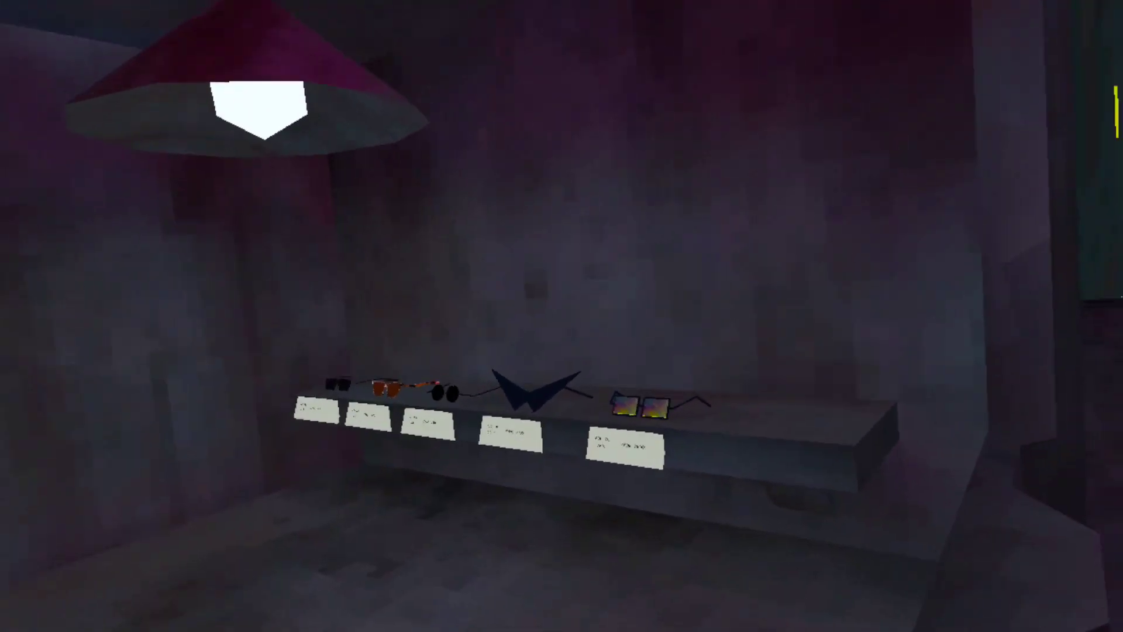
{"action": "mouse_move", "coordinate": [561, 316]}
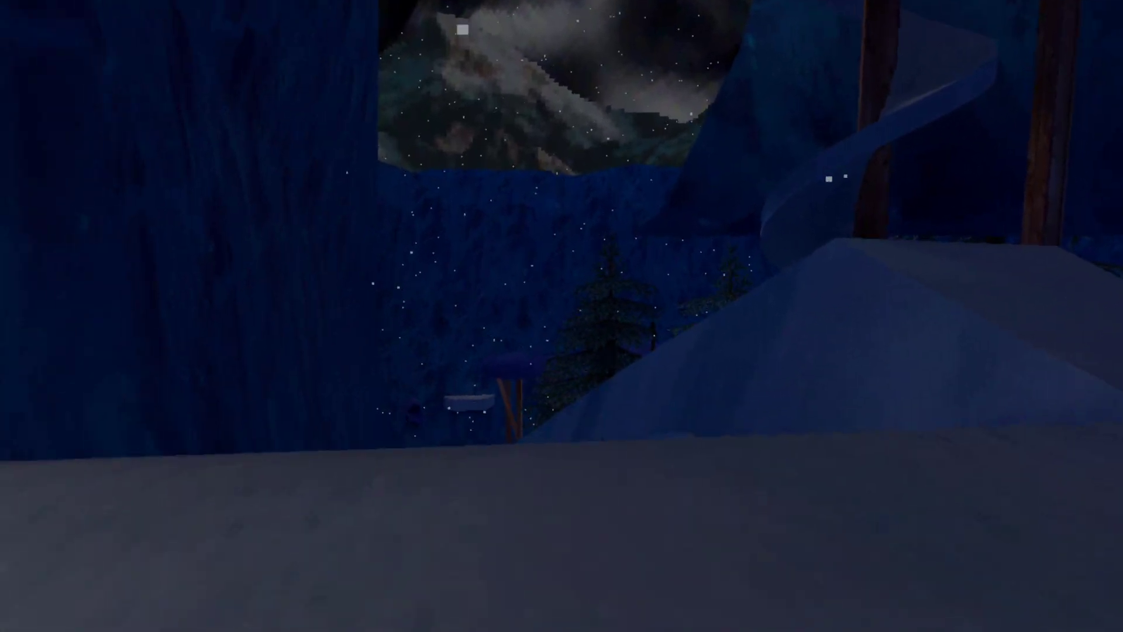
{"action": "mouse_move", "coordinate": [562, 316]}
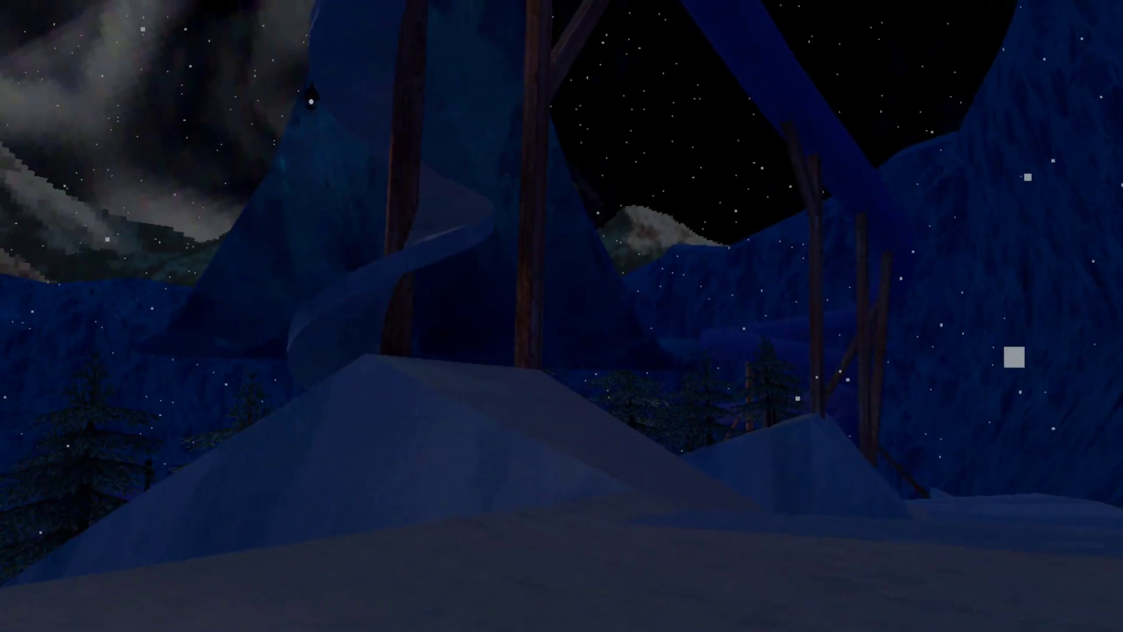
{"action": "mouse_move", "coordinate": [561, 316]}
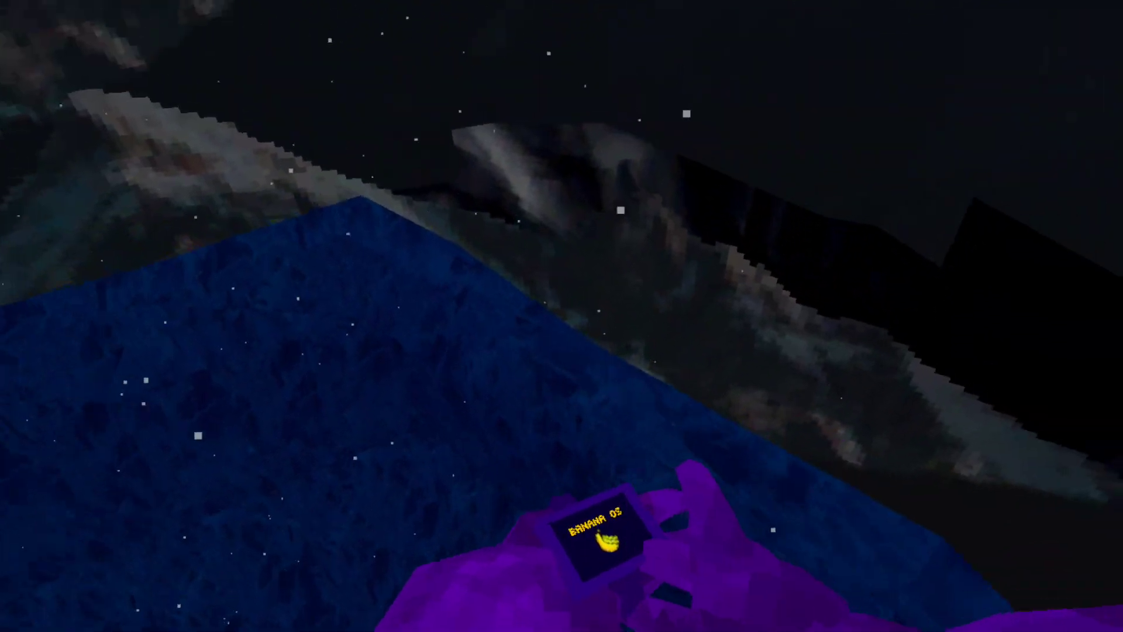
{"action": "left_click", "coordinate": [597, 534]}
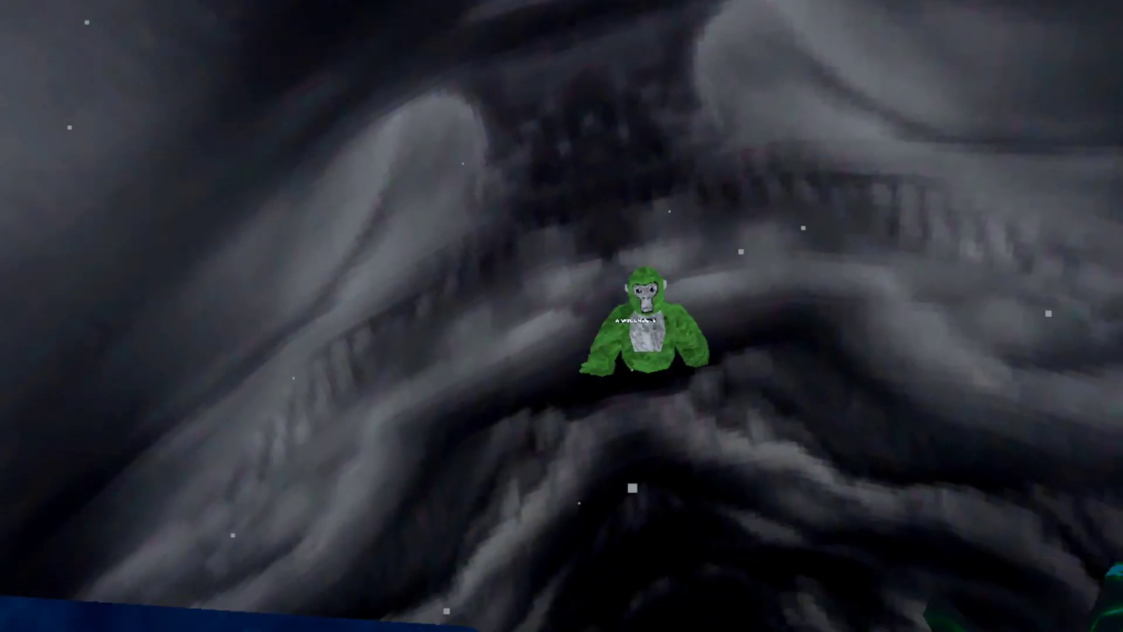
{"action": "mouse_move", "coordinate": [562, 316]}
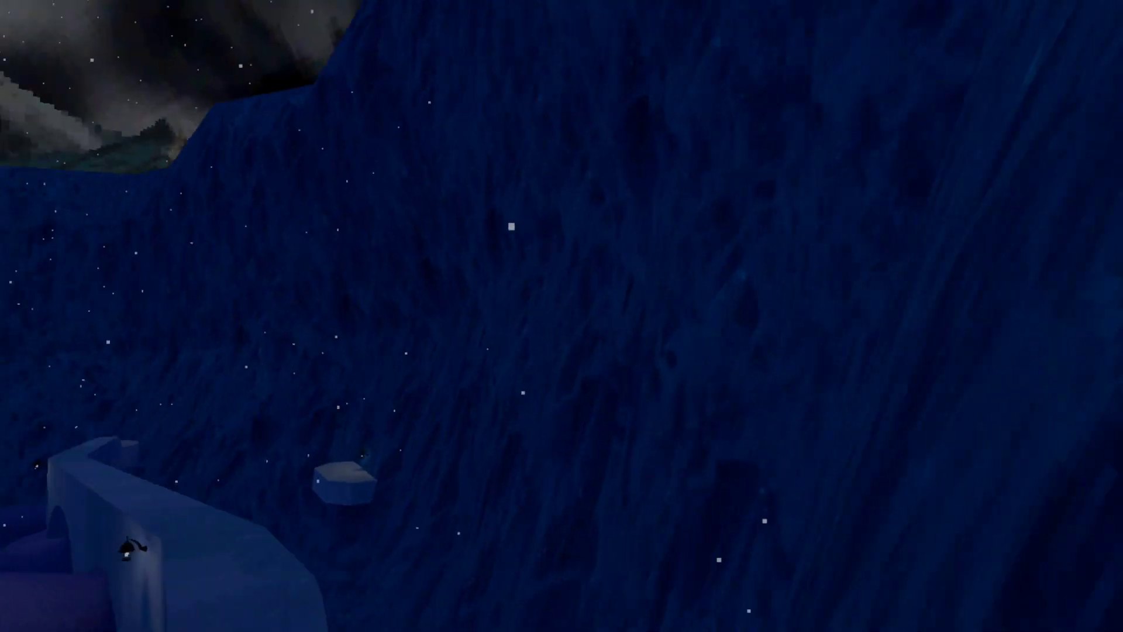
{"action": "mouse_move", "coordinate": [561, 316]}
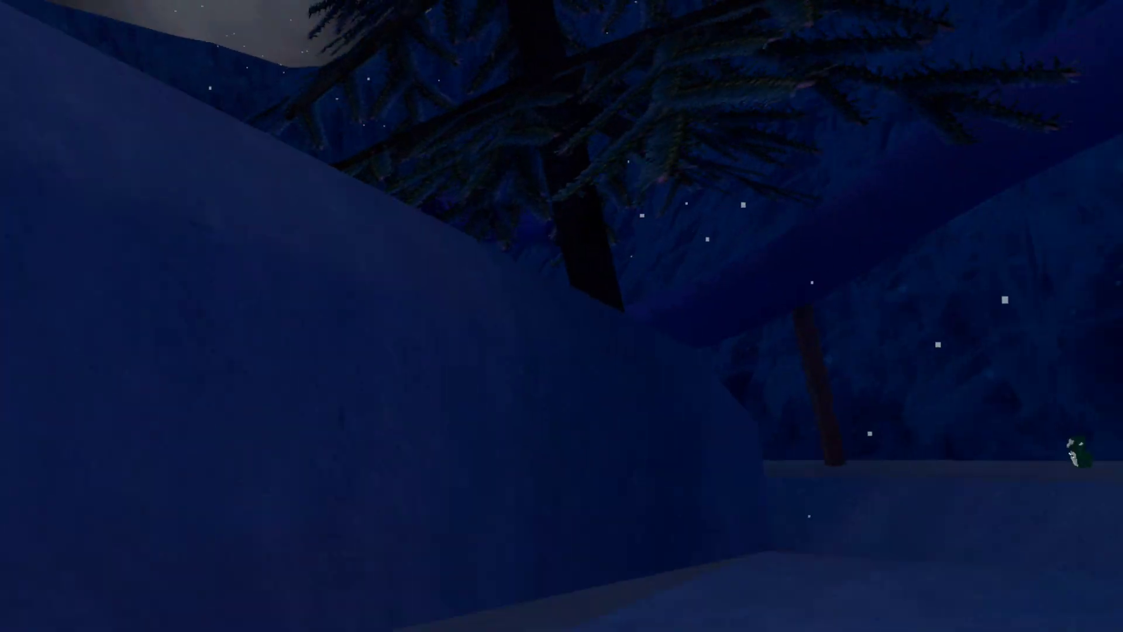
{"action": "mouse_move", "coordinate": [562, 316]}
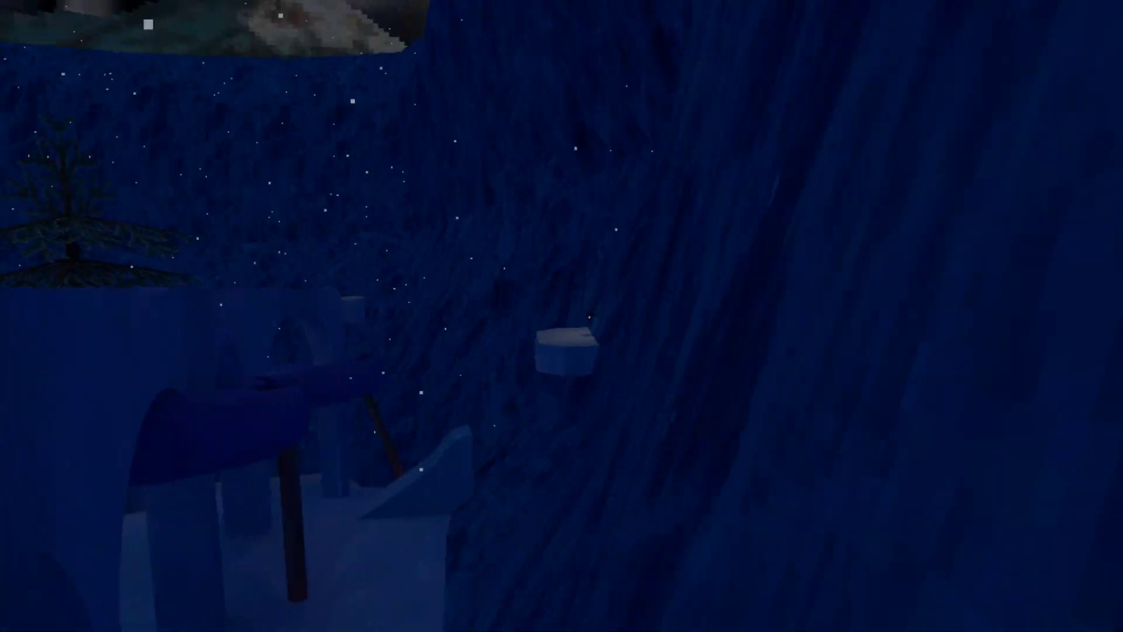
{"action": "mouse_move", "coordinate": [561, 315]}
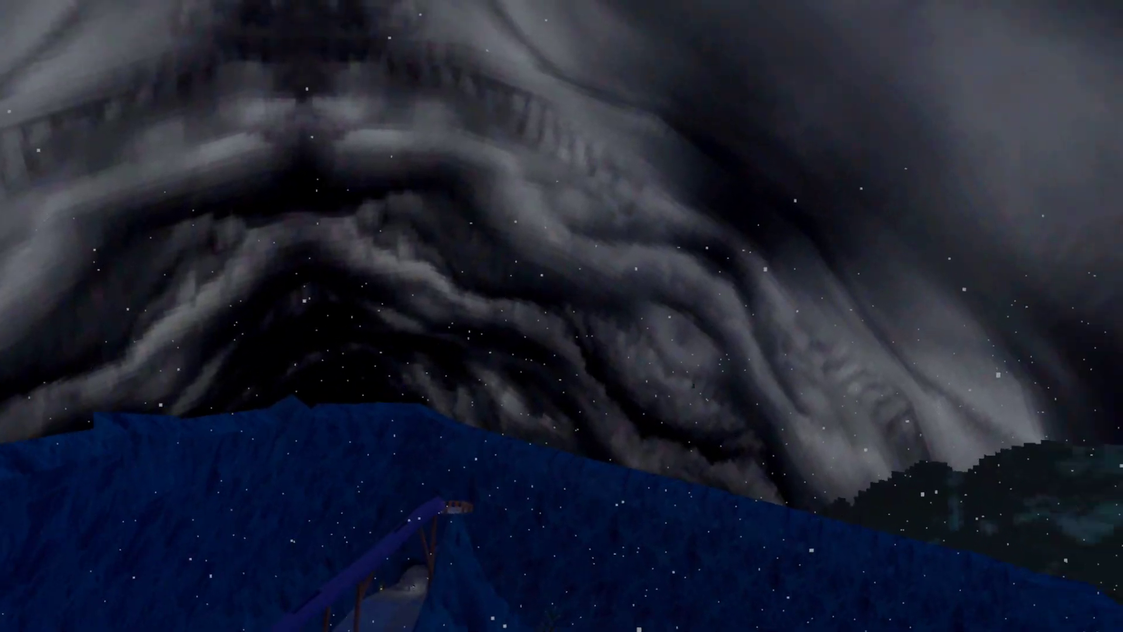
{"action": "mouse_move", "coordinate": [562, 316]}
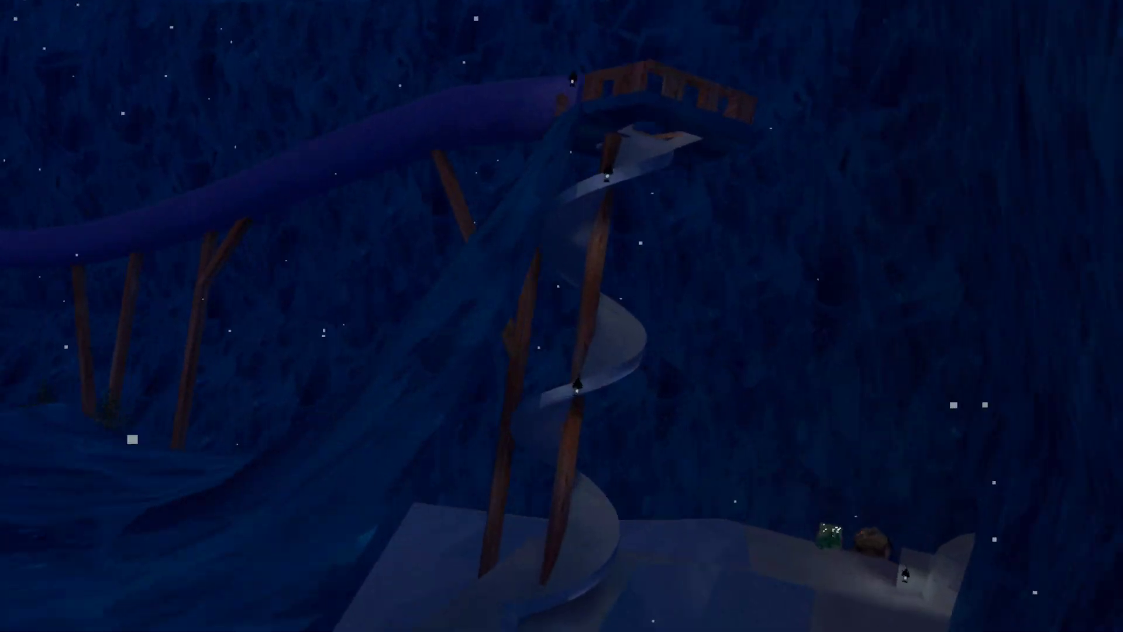
{"action": "mouse_move", "coordinate": [561, 315]}
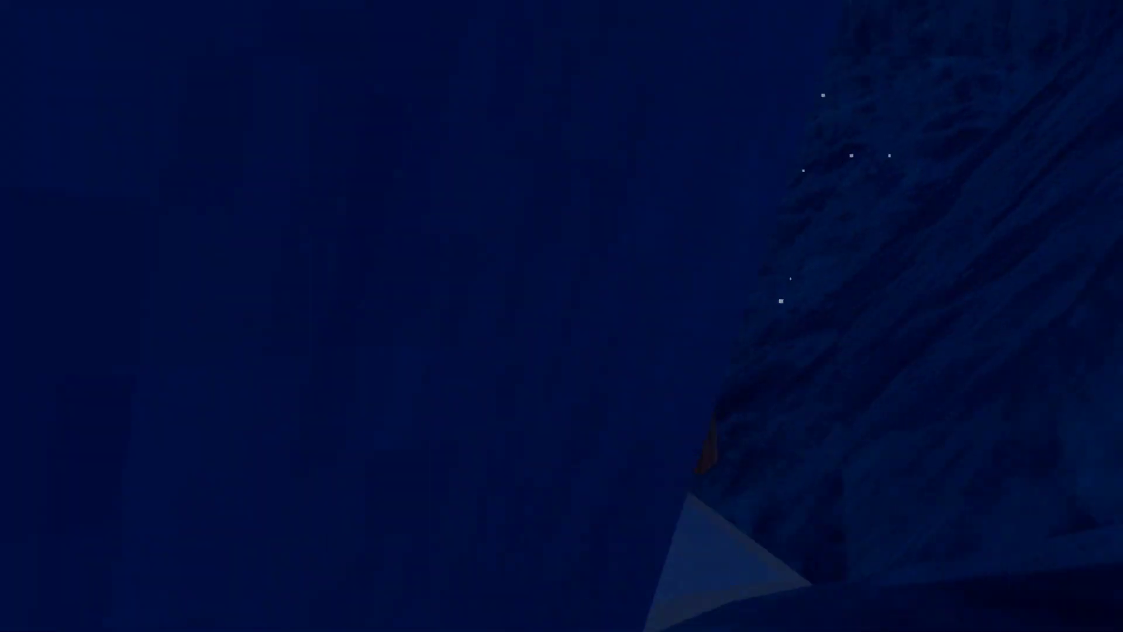
{"action": "mouse_move", "coordinate": [561, 316]}
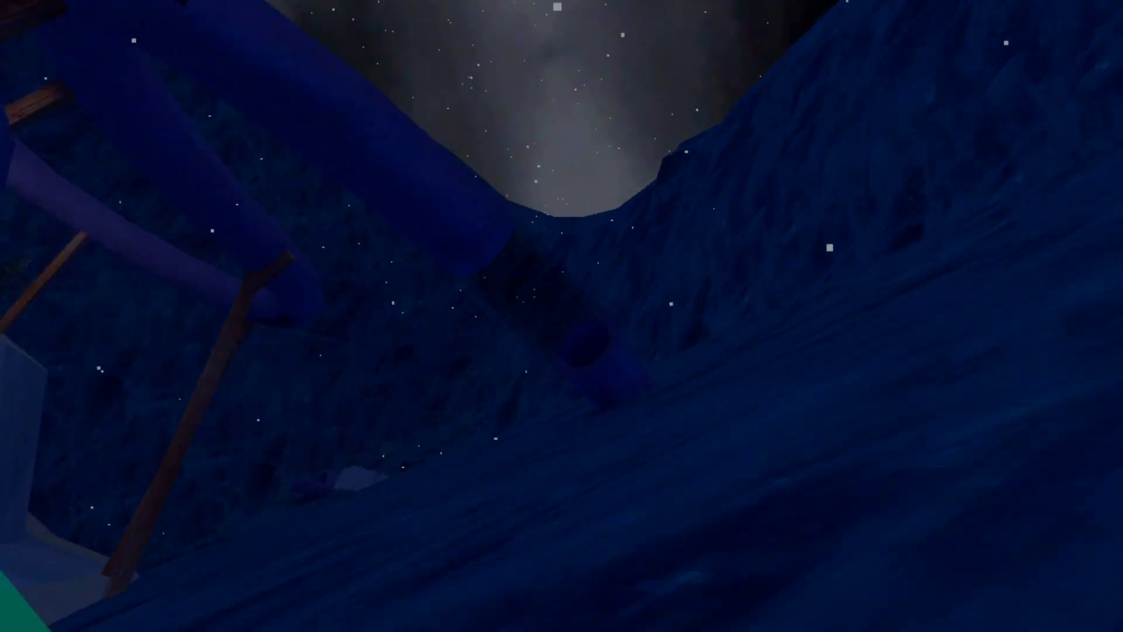